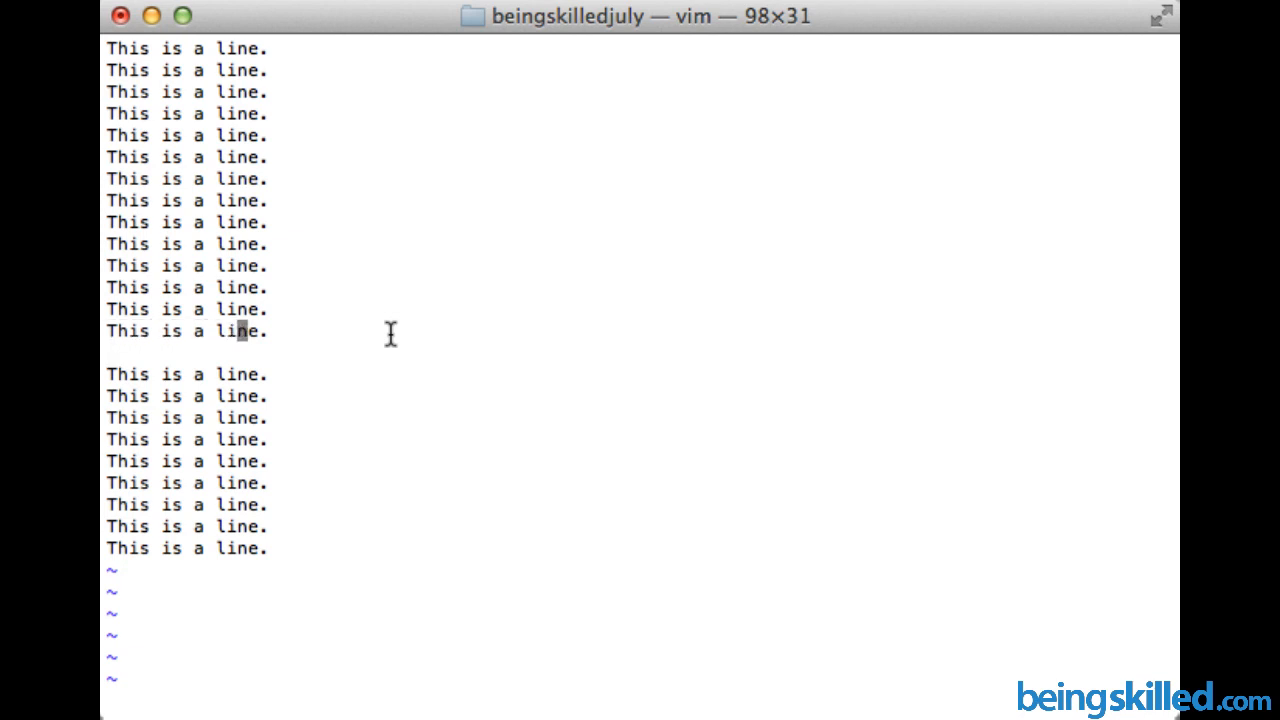
pyautogui.press('l')
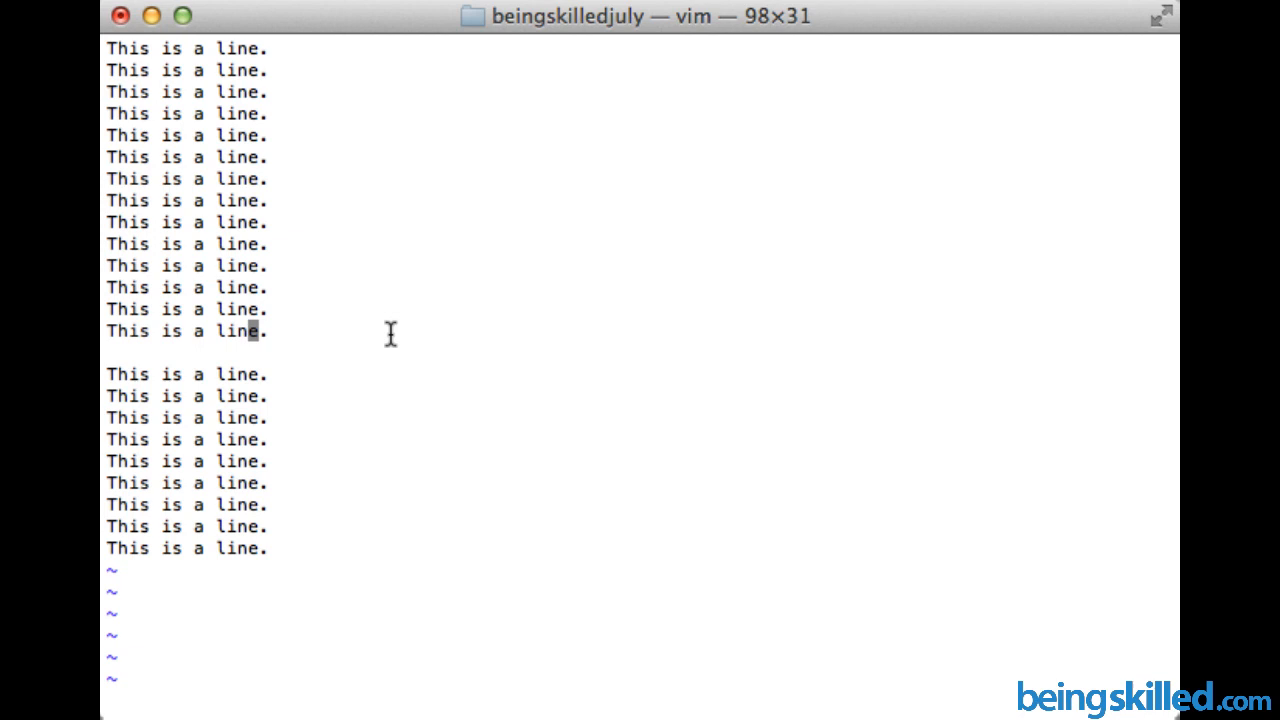